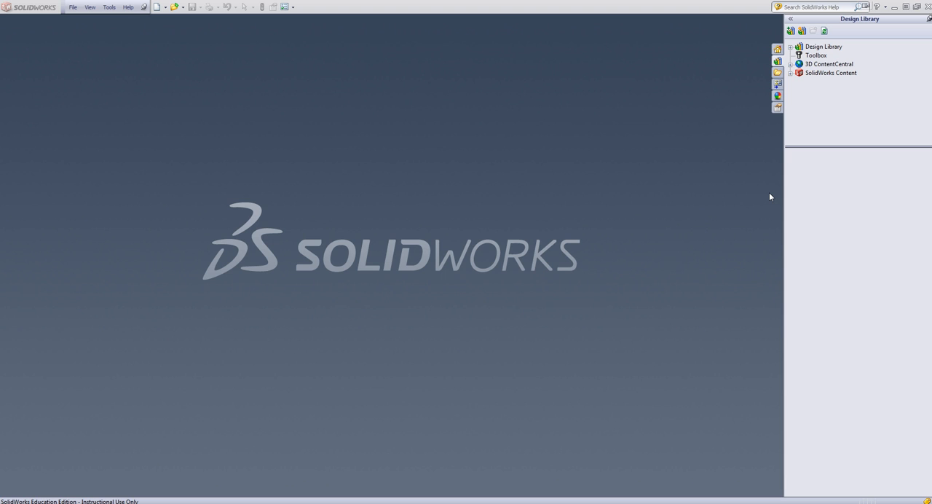
mouse_move(580, 201)
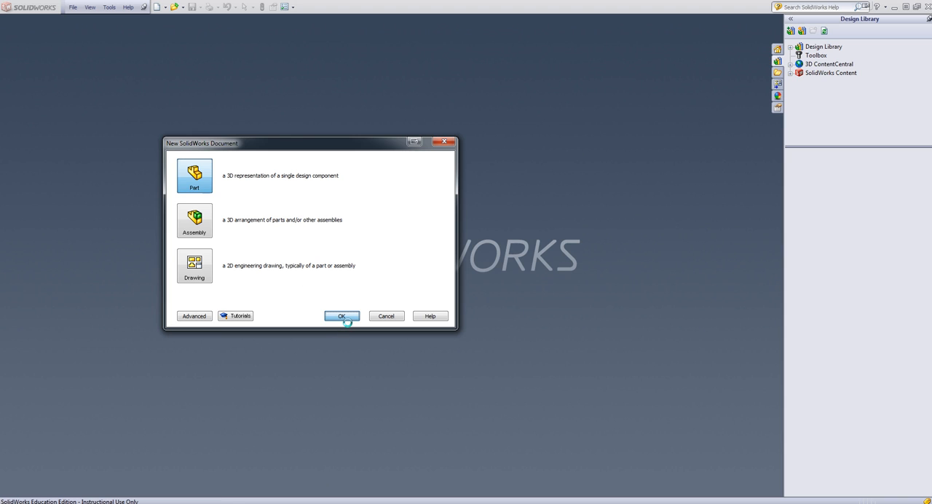
Step: Confirm the New SolidWorks Document dialog to get a blank part
click(341, 315)
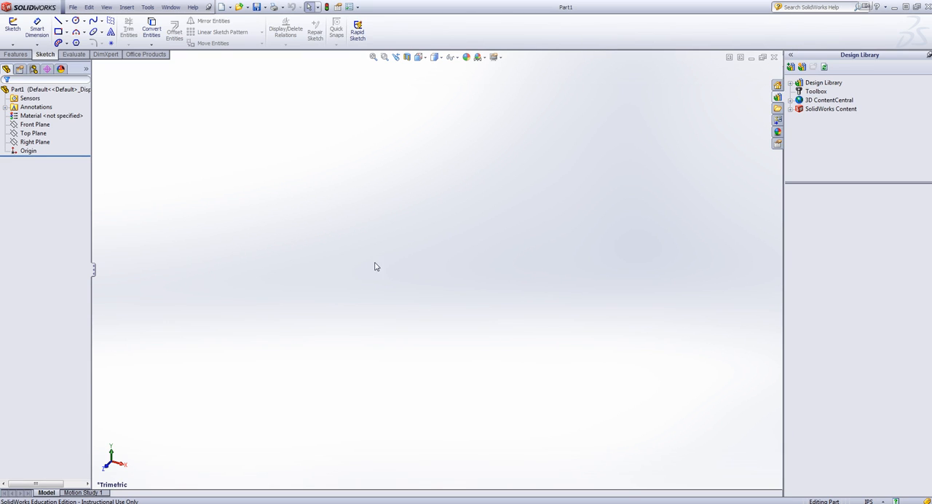
mouse_move(414, 221)
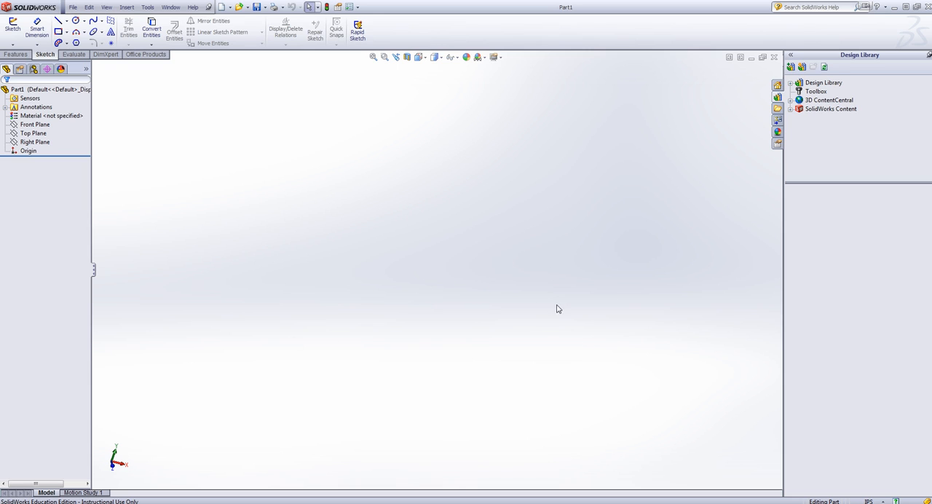
mouse_move(134, 137)
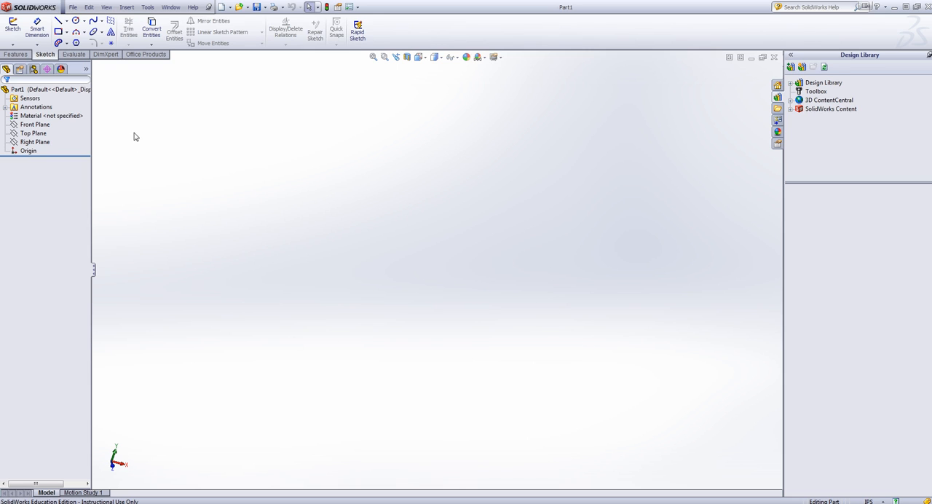
Step: Sketch a vertical line upward from the origin on the Front Plane and begin dimensioning it
click(13, 29)
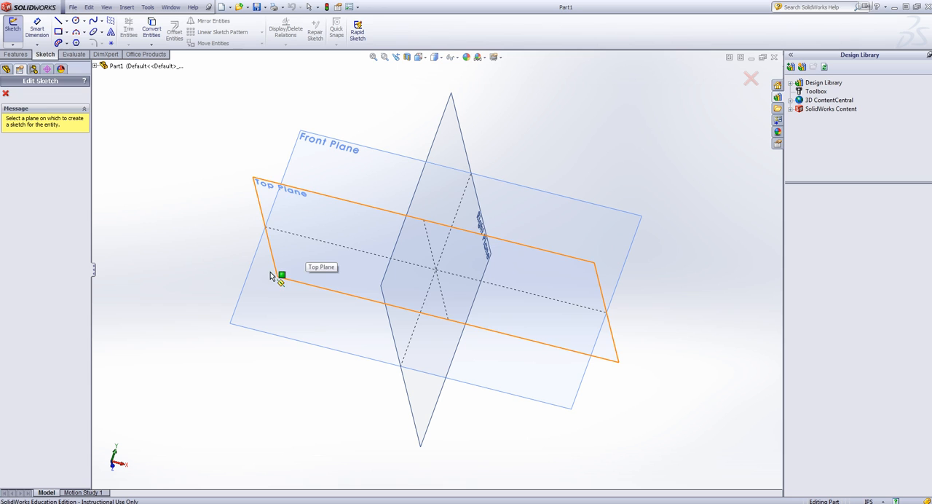
click(281, 275)
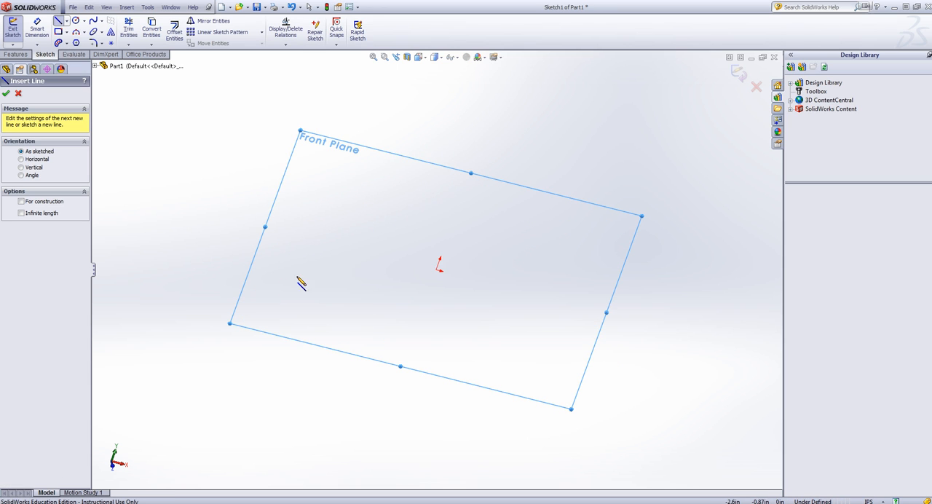
mouse_move(416, 257)
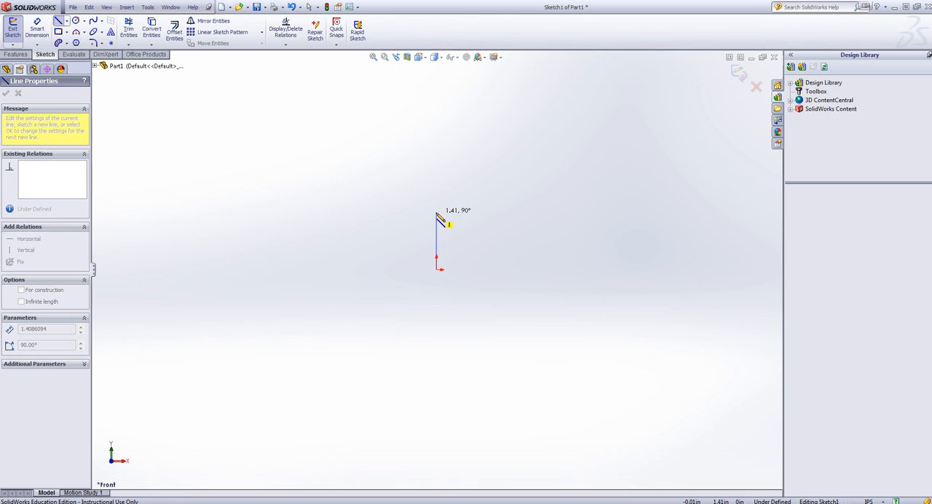
click(6, 94)
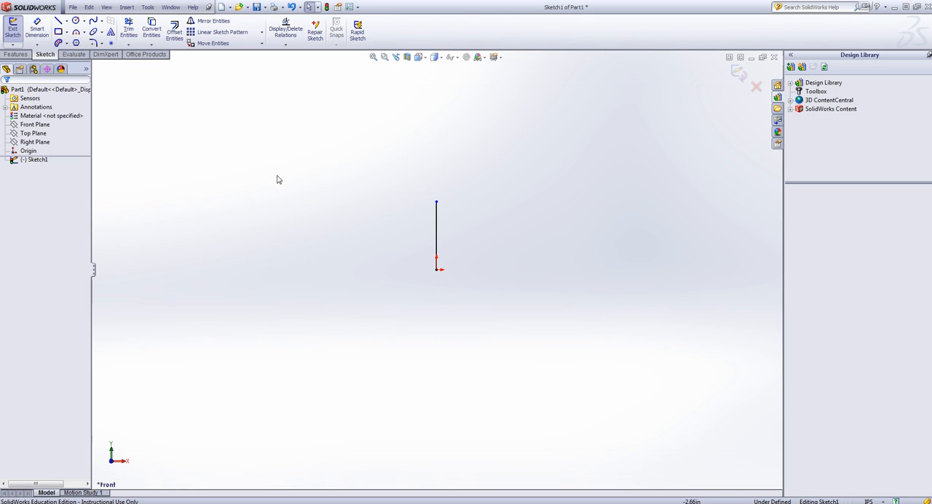
click(436, 233)
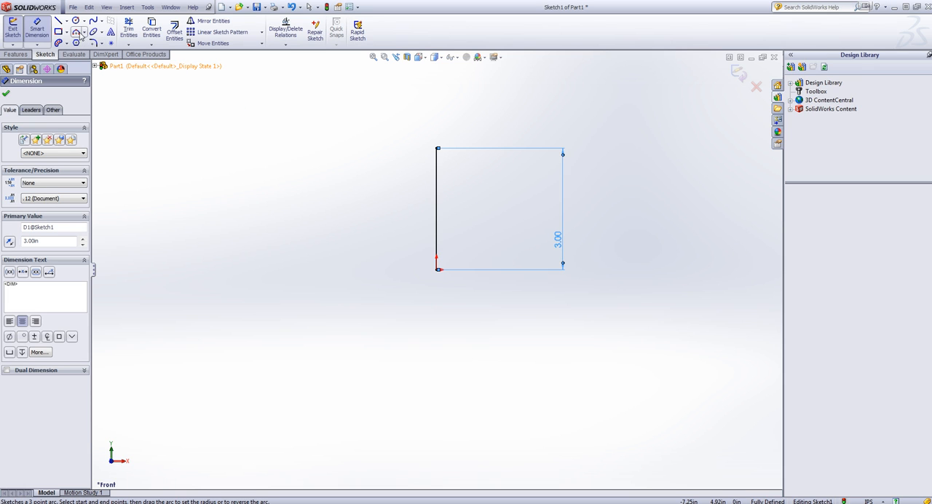
Step: With the line at 3.00 in, begin a 3 Point Arc at one end of the line
click(76, 32)
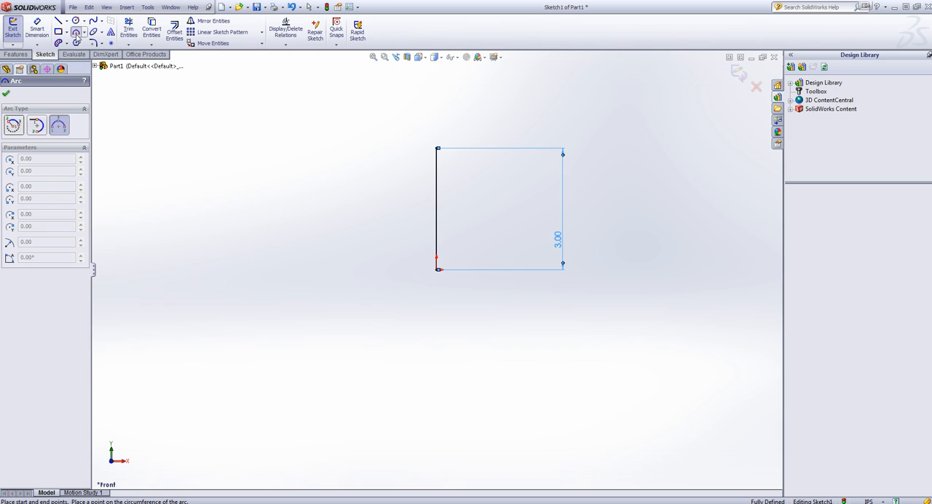
click(83, 32)
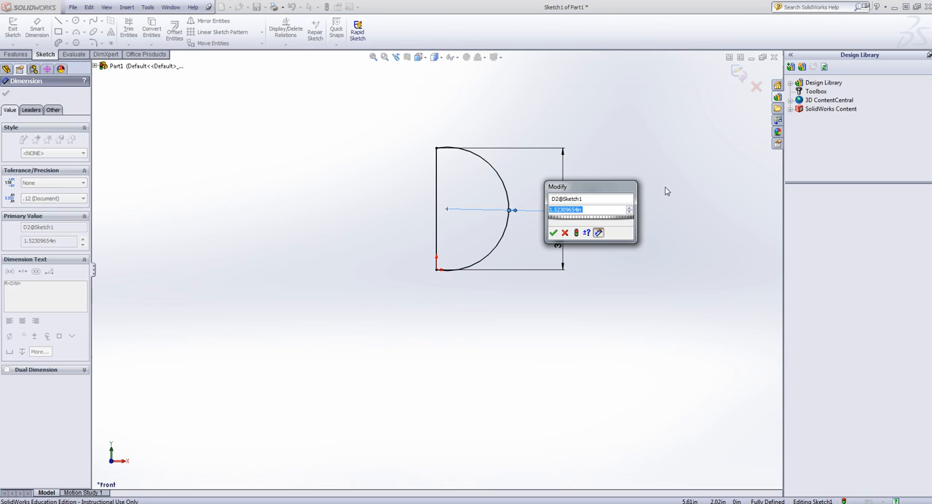
Step: Confirm the arc's radius as 1.50 in, completing the half-circle profile
click(553, 232)
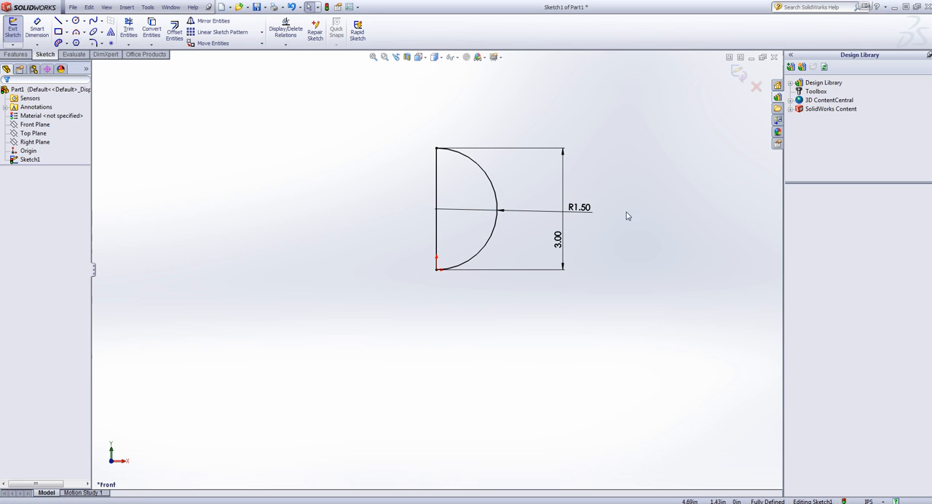
Step: Revolve the half-circle 360° about the 3.00 in vertical line with Revolved Boss/Base
click(16, 53)
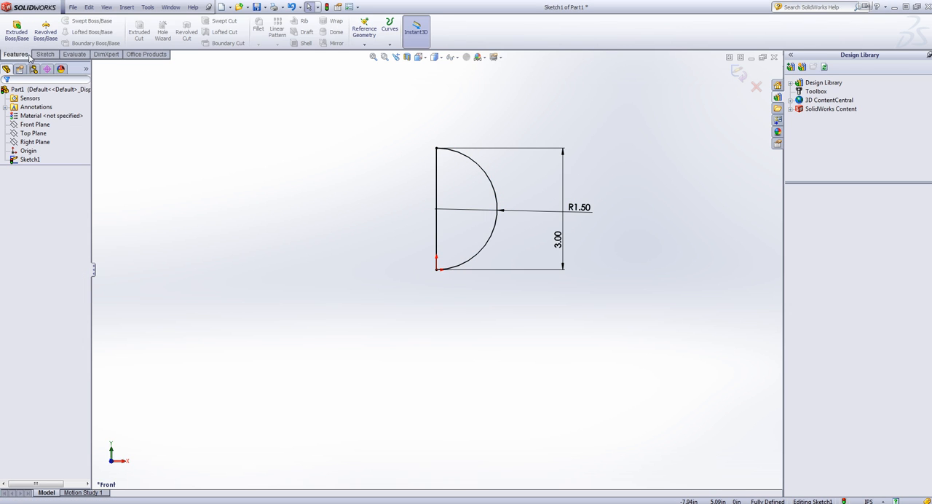
click(45, 30)
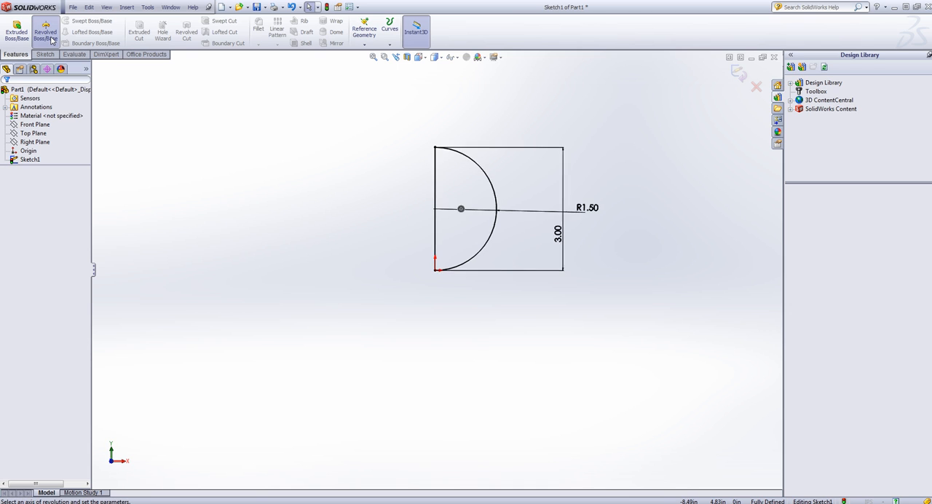
click(45, 29)
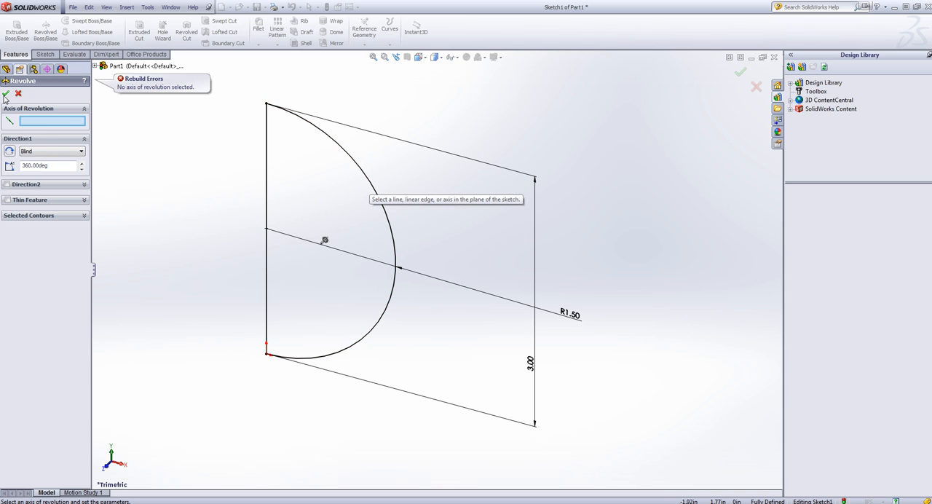
mouse_move(273, 204)
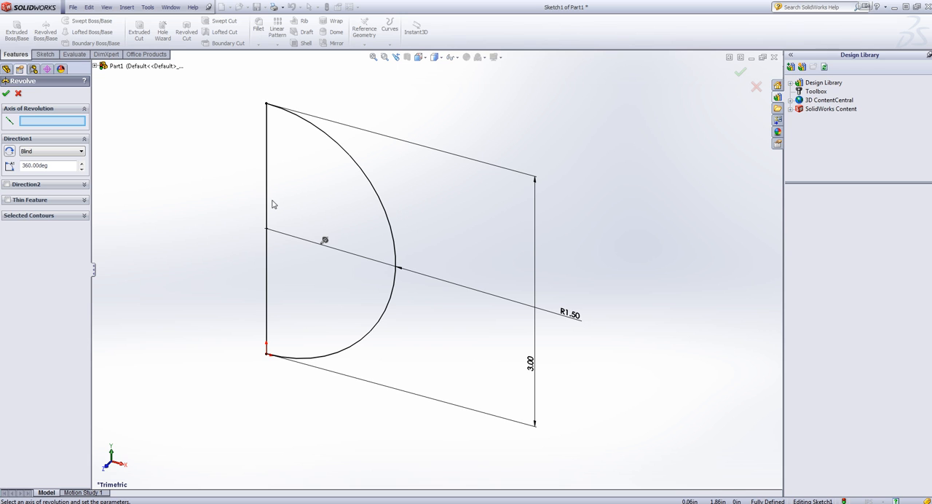
click(265, 218)
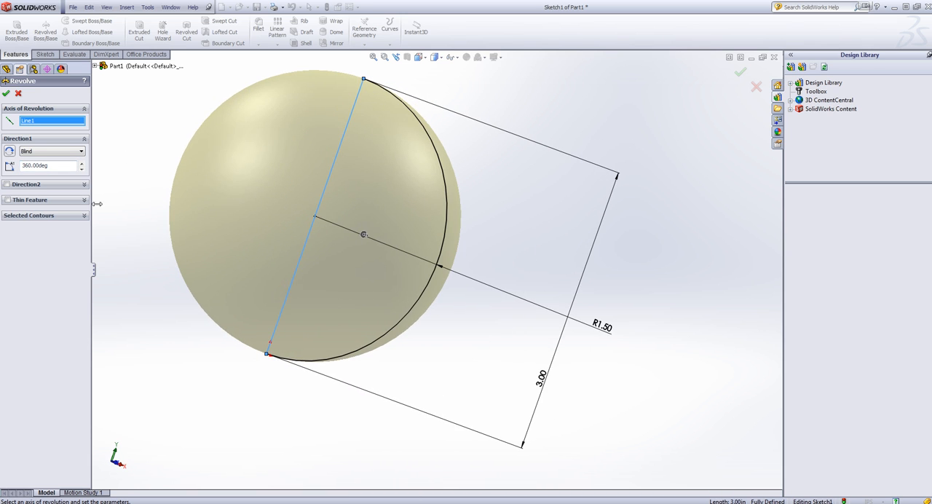
click(5, 93)
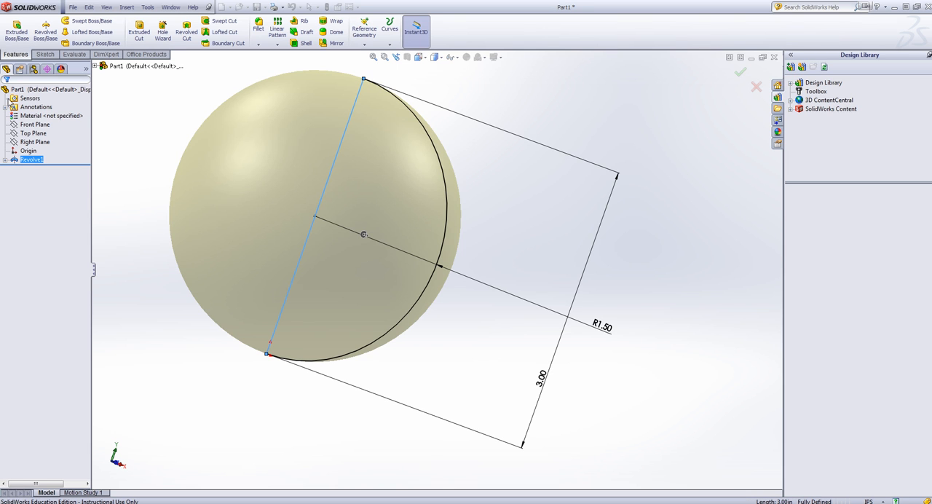
Step: Exit the feature and rotate the view to inspect the shaded sphere
click(740, 72)
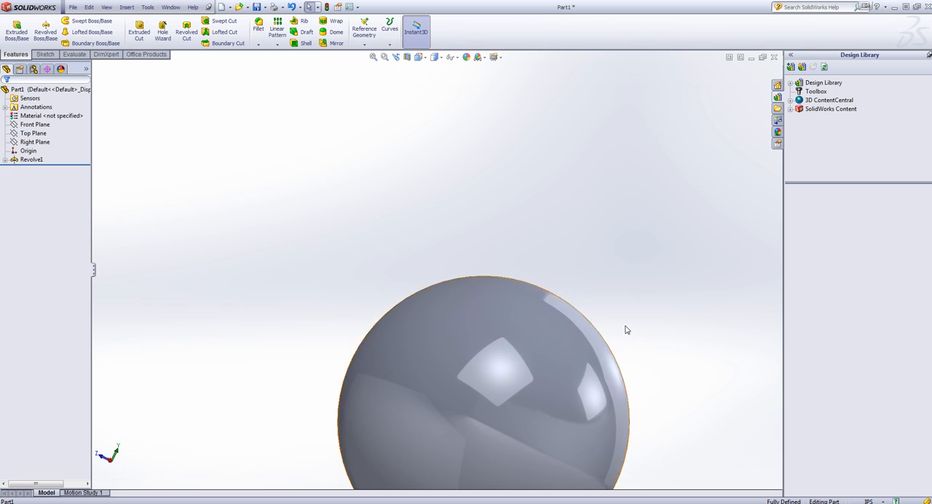
drag(628, 330, 570, 410)
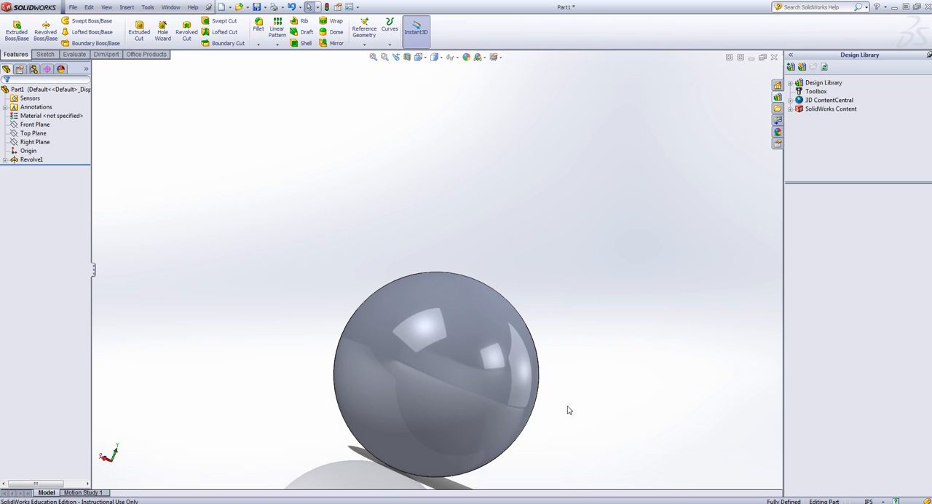
mouse_move(548, 357)
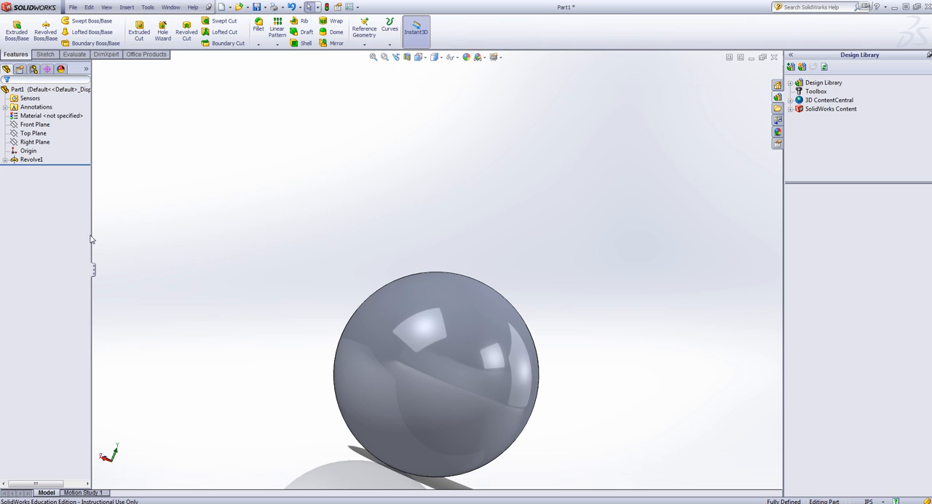
mouse_move(306, 292)
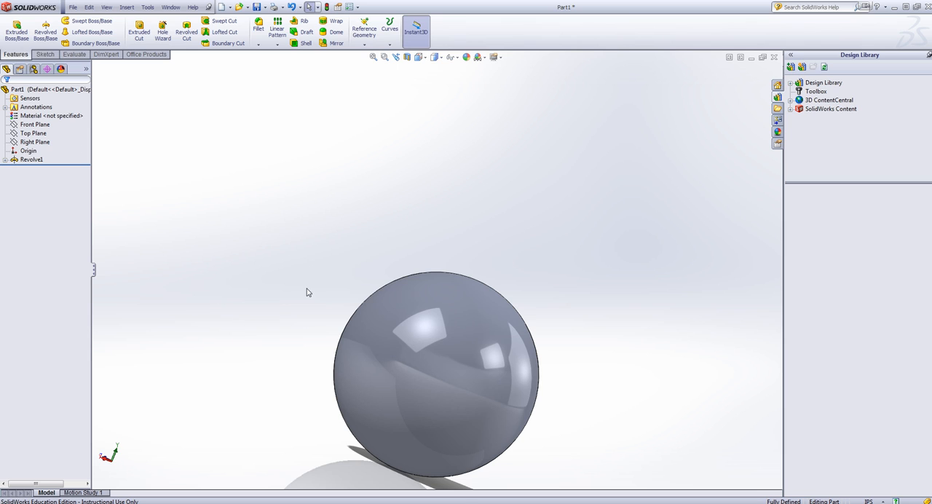